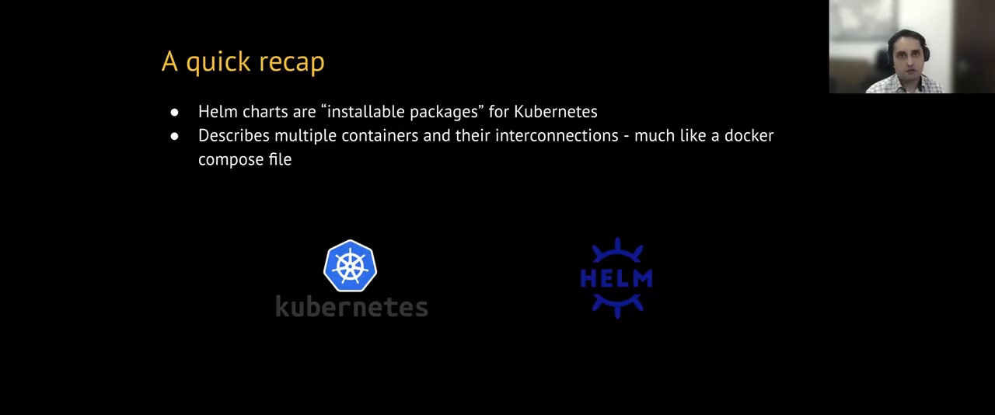
mouse_move(843, 246)
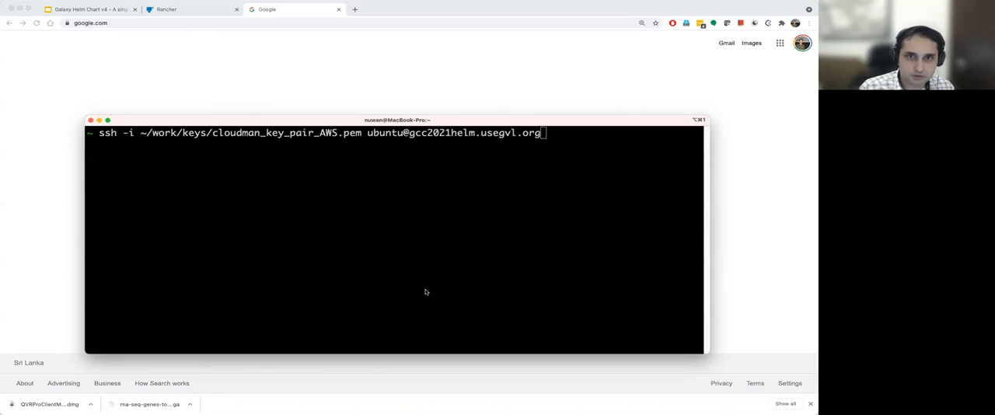
Connect over SSH to the remote Ubuntu server and reach its shell prompt.
key(Return)
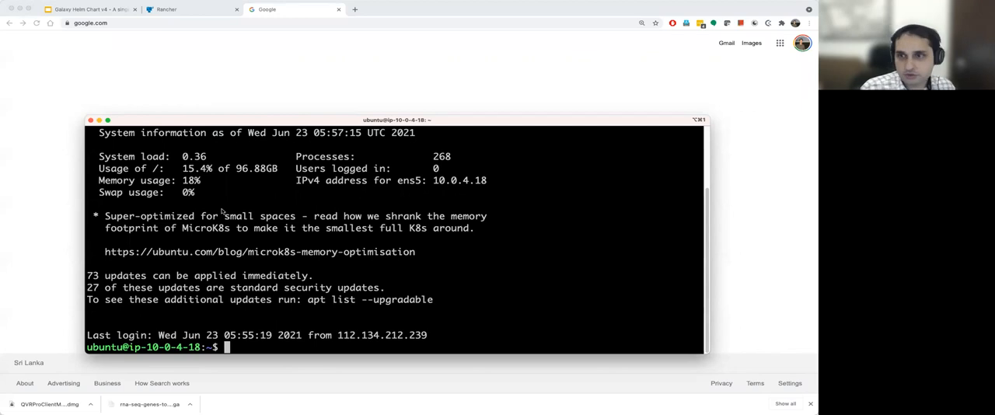
Add the galaxyproject Helm repo from cloudve helm-charts and run helm repo update.
text(helm repo add galaxyproject https://raw.githubusercontent.com/cloudve/helm-charts/master/)
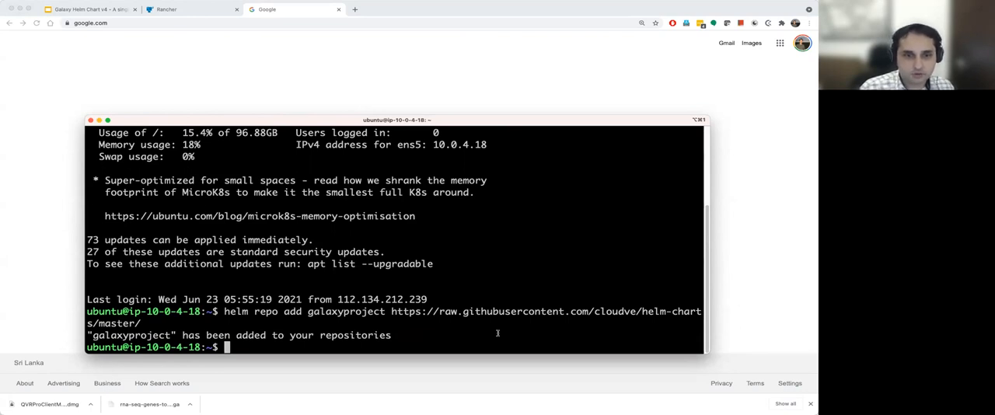
text(helm r)
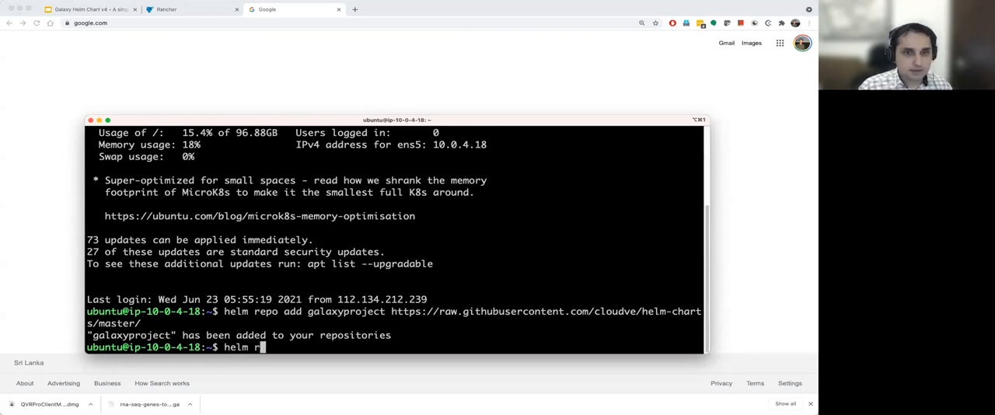
key(Return)
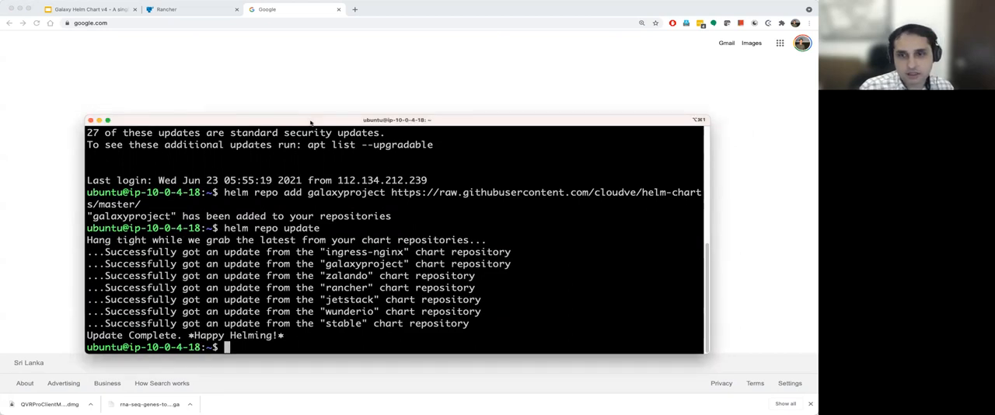
Install the galaxy release with cvmfs.enabled=true, cvmfs.deploy=true and persistence.storageClass=nfs.
text(helm install galaxy galaxyproject/galaxy --set cvmfs.enabled=true --set cvmfs.deploy=true --set persistence.storageClass=nfs)
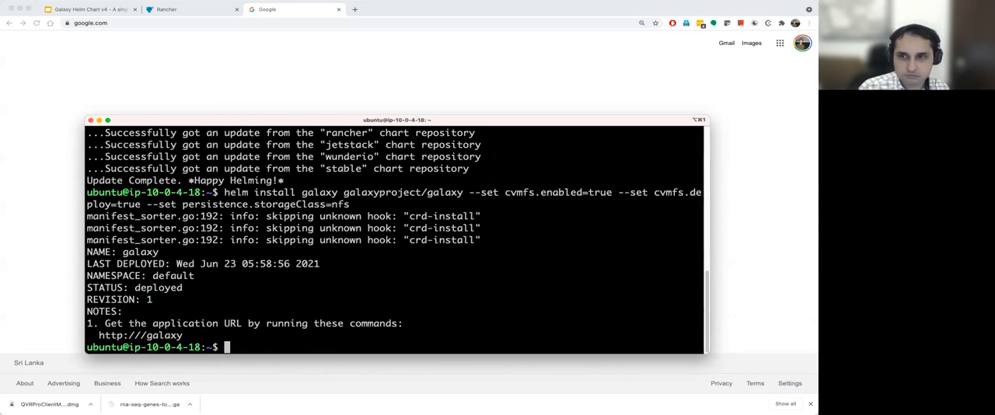
click(191, 9)
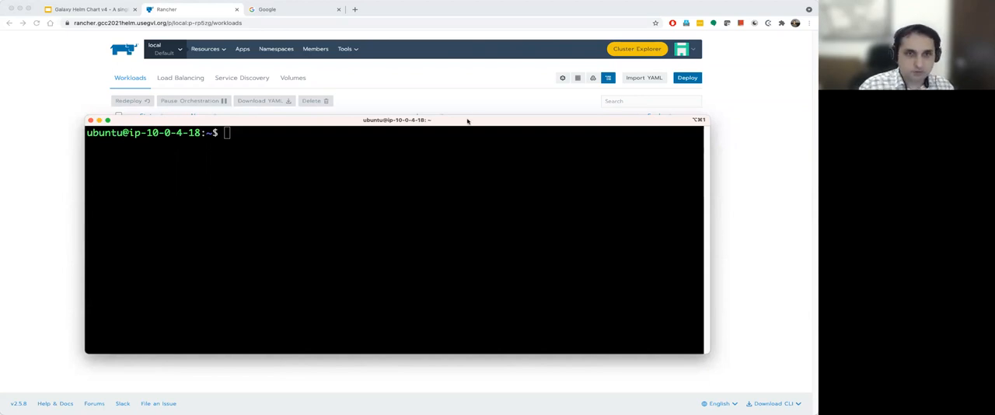
Run kubectl get pods to see which Galaxy pods are running or initialising.
text(kubectl get pods)
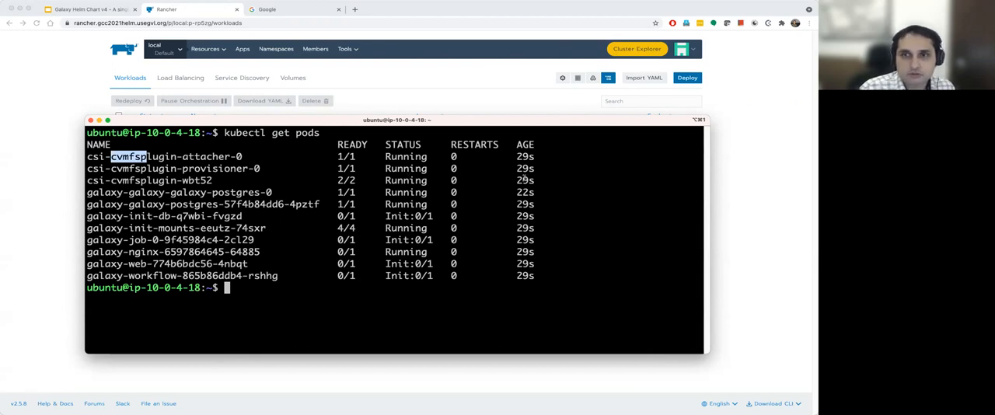
mouse_move(340, 118)
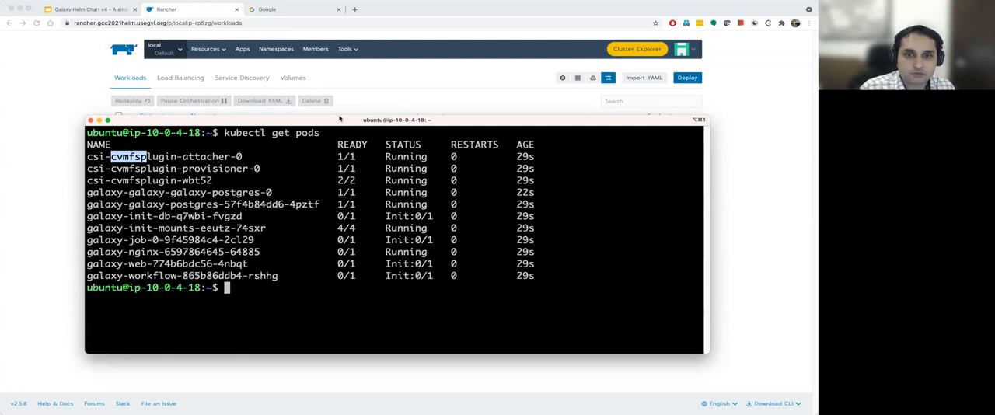
mouse_move(403, 213)
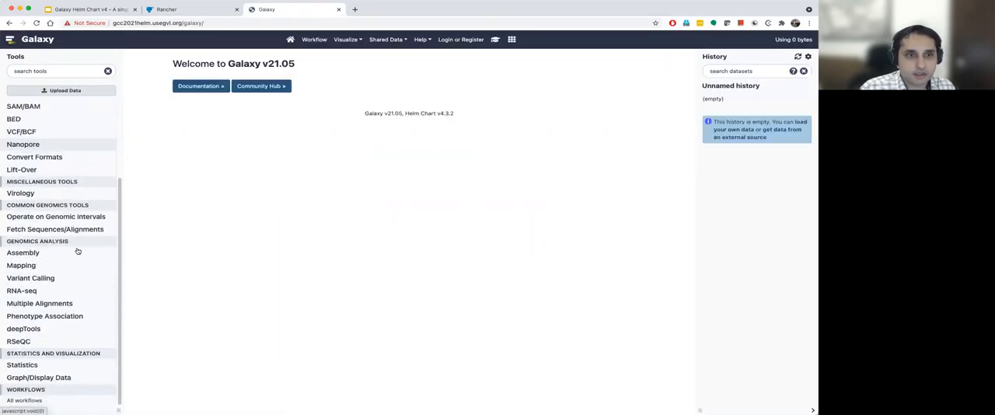
Upload a pasted text snippet through Galaxy's Upload Data dialog, then close the dialog.
scroll(up, 3)
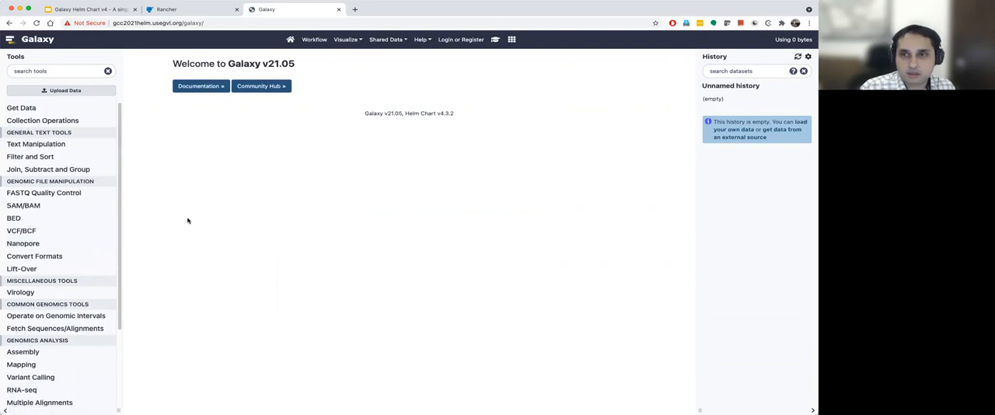
click(65, 90)
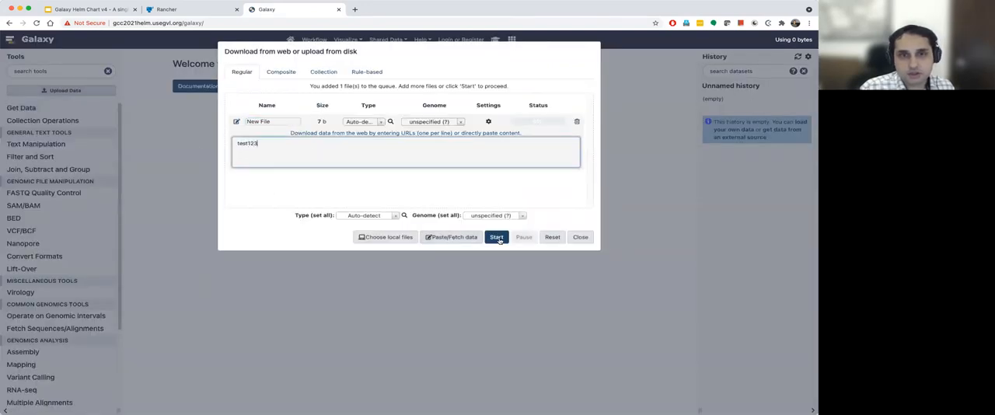
click(496, 238)
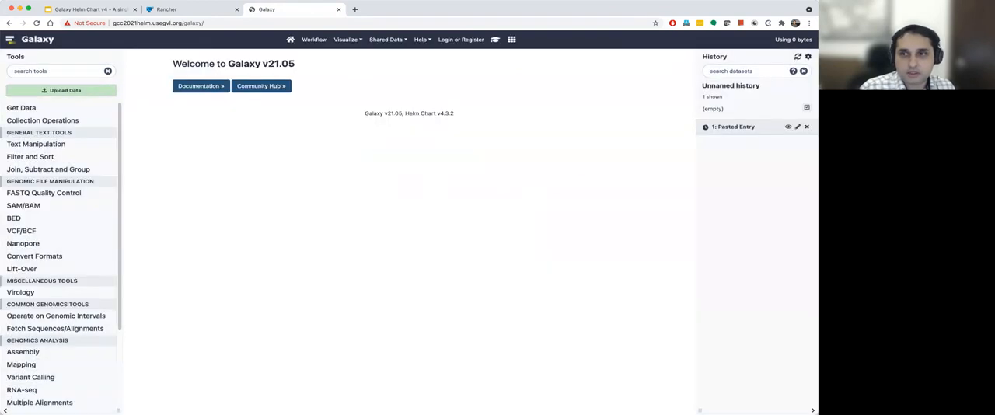
mouse_move(541, 228)
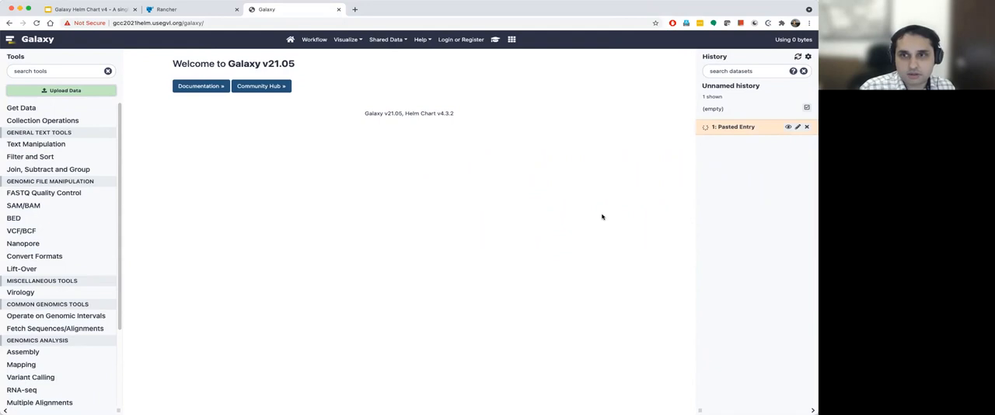
click(806, 126)
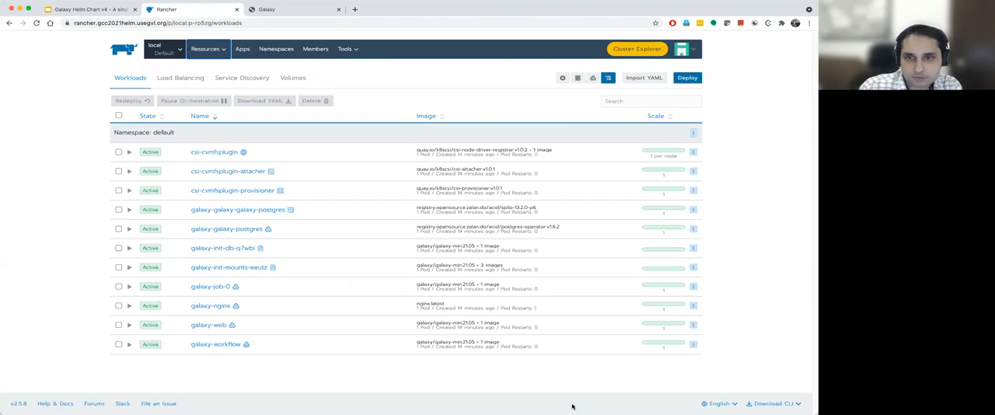
mouse_move(330, 355)
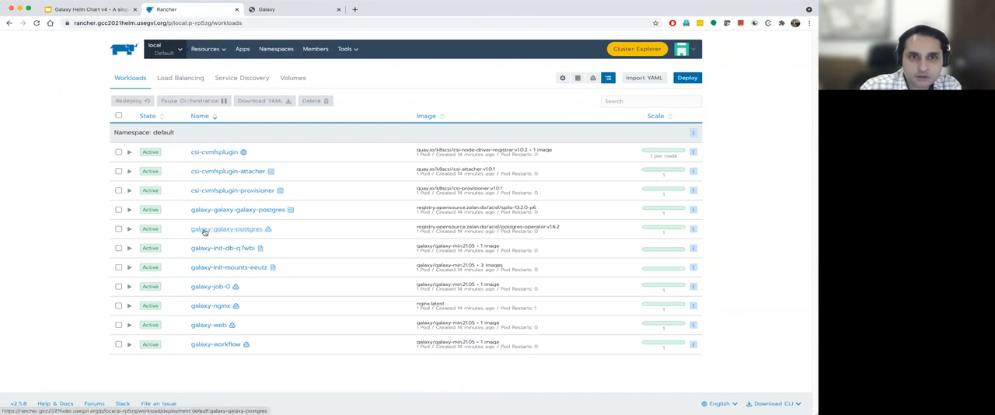
mouse_move(248, 249)
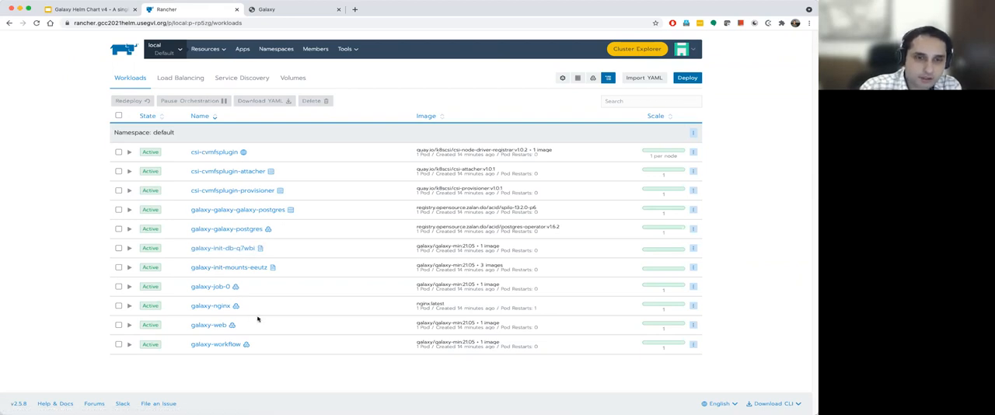
mouse_move(231, 356)
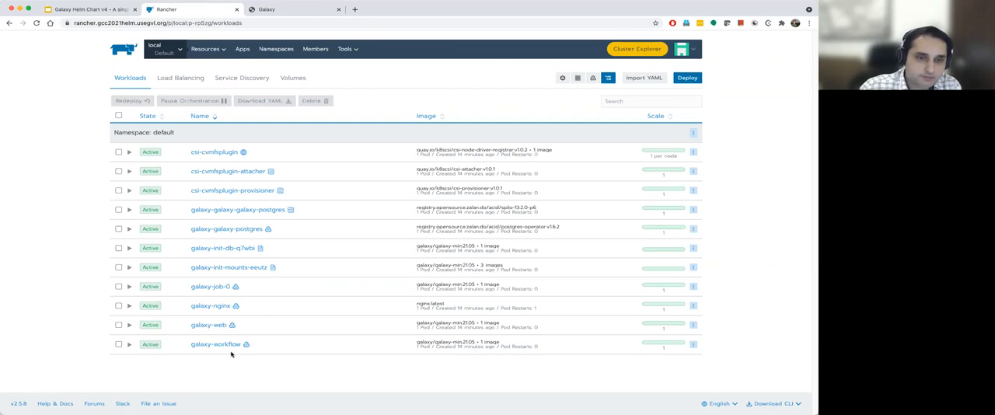
mouse_move(238, 214)
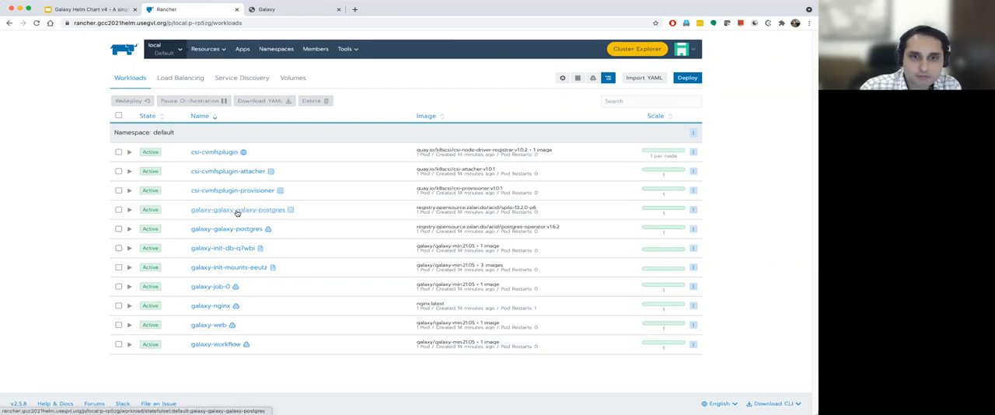
Open the galaxy-galaxy-galaxy-postgres workload's detail page in Rancher.
click(233, 210)
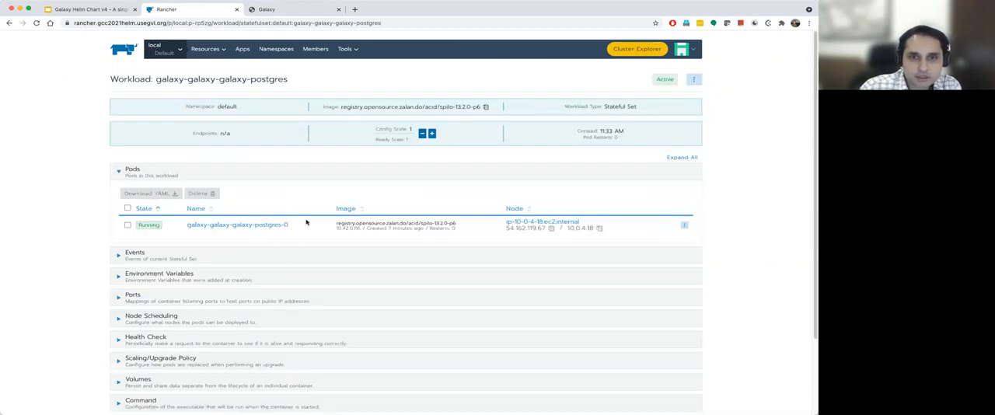
Review the latest log entries of the postgres-0 pod.
click(684, 224)
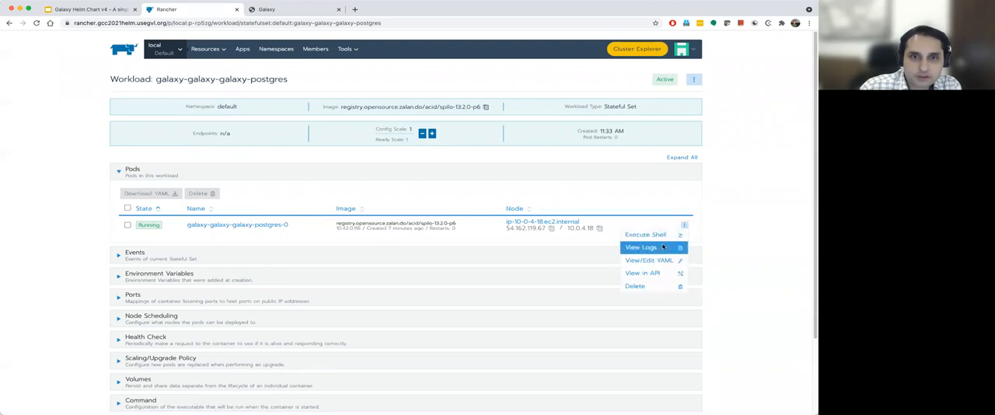
click(640, 247)
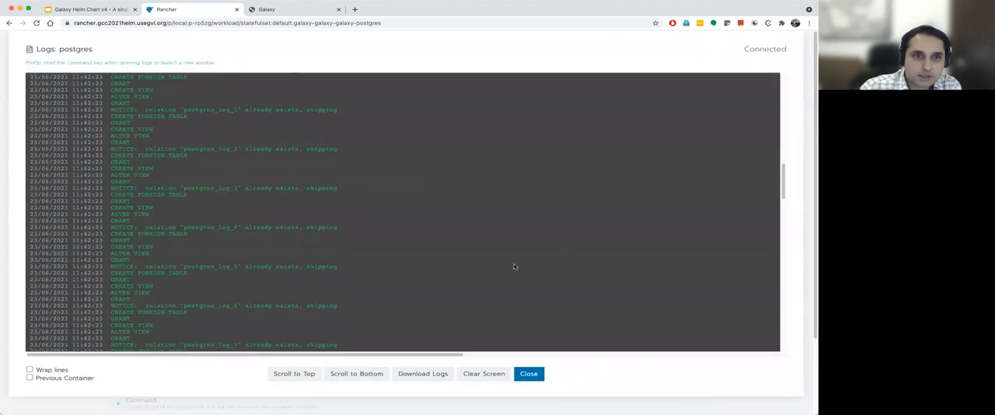
click(356, 374)
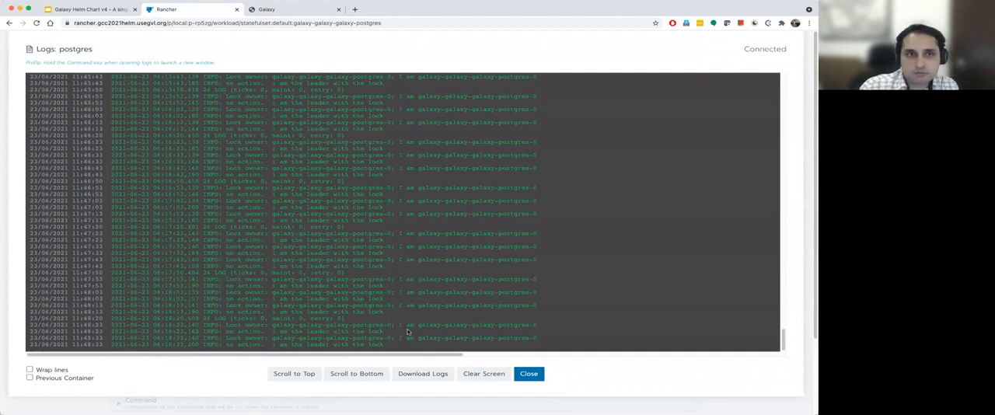
click(528, 373)
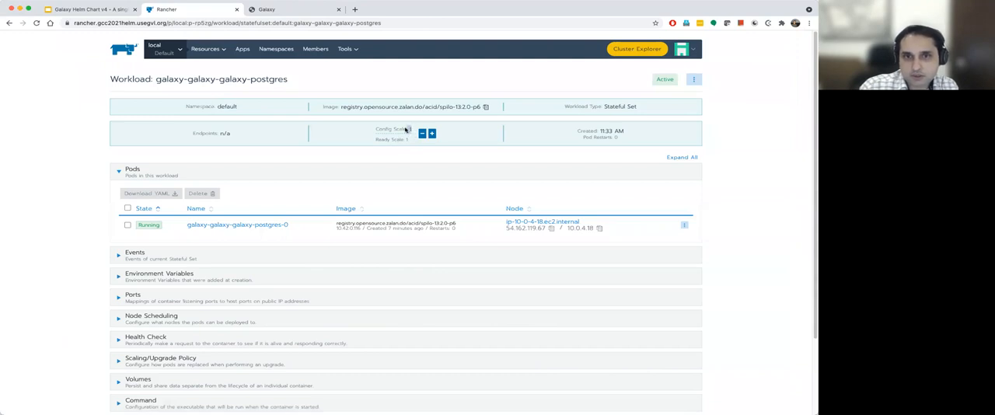
mouse_move(452, 188)
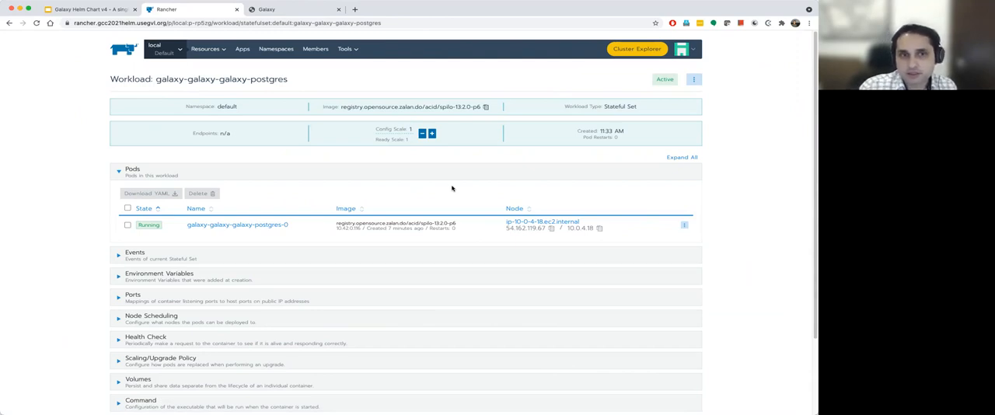
mouse_move(437, 164)
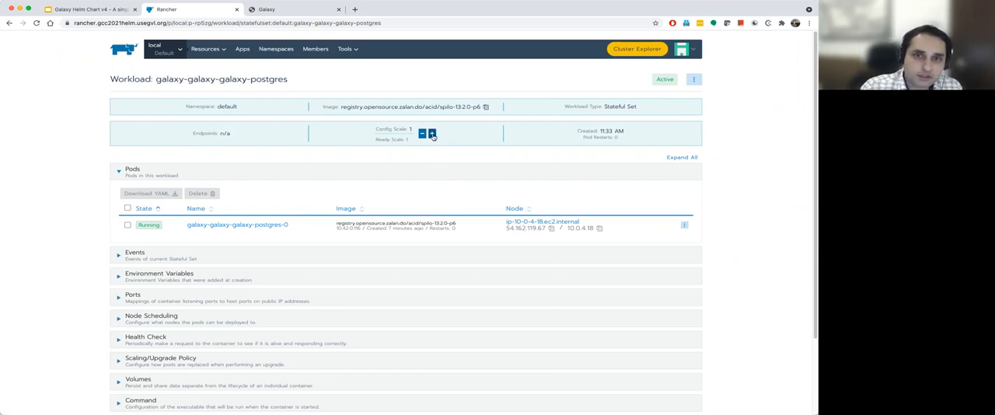
Scale Postgres to two replicas and check the new postgres-1 pod's logs.
click(431, 132)
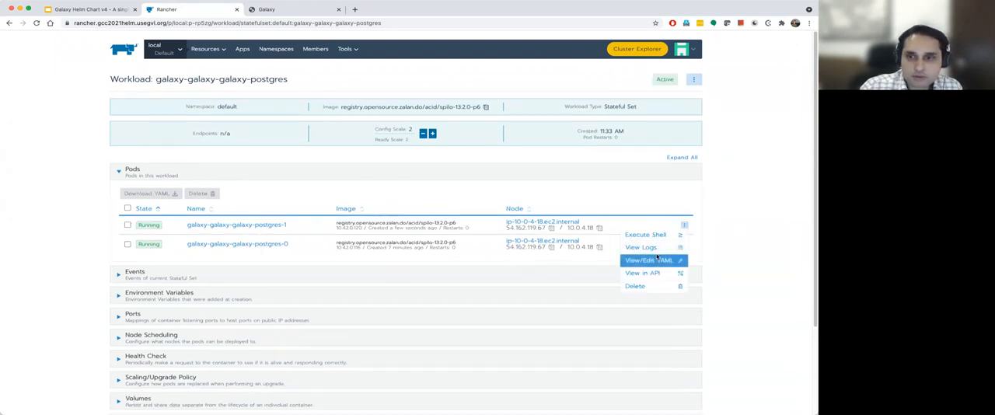
click(641, 247)
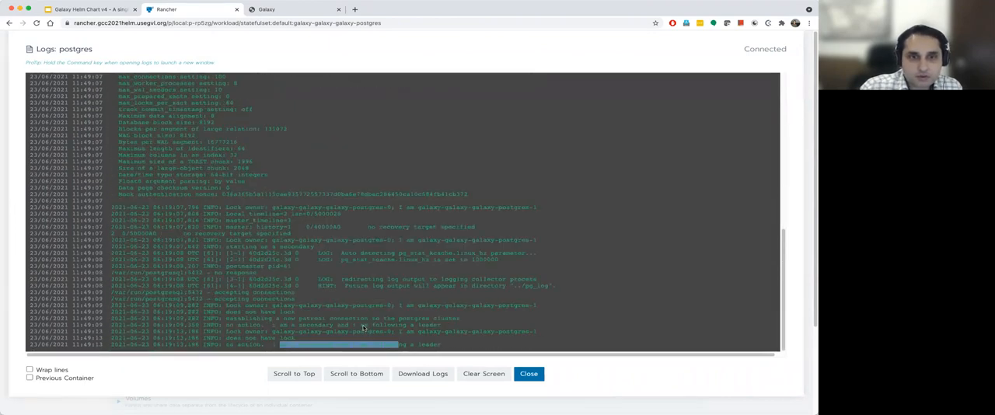
click(529, 374)
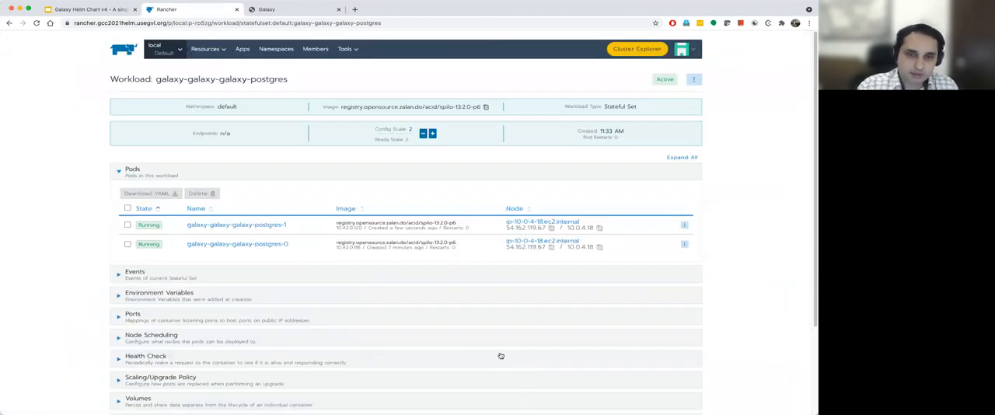
mouse_move(467, 362)
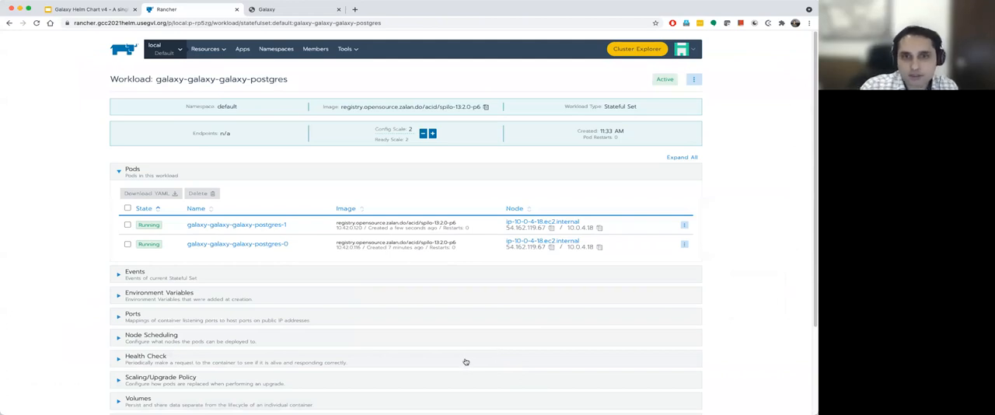
mouse_move(385, 305)
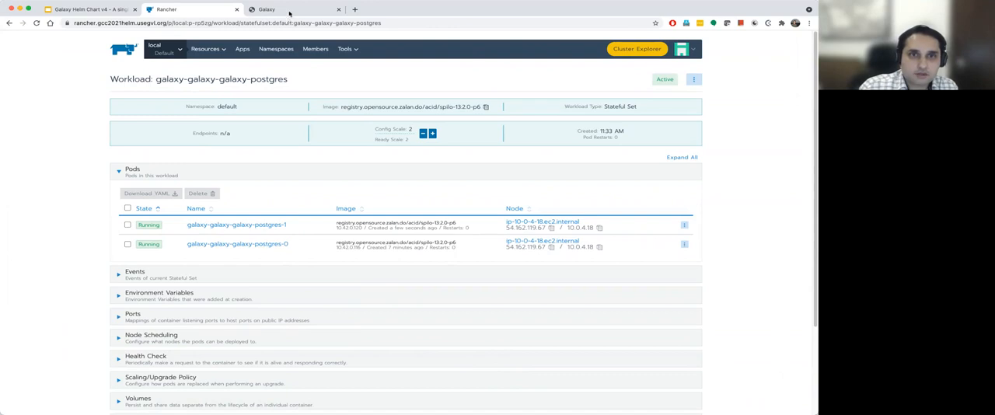
click(293, 8)
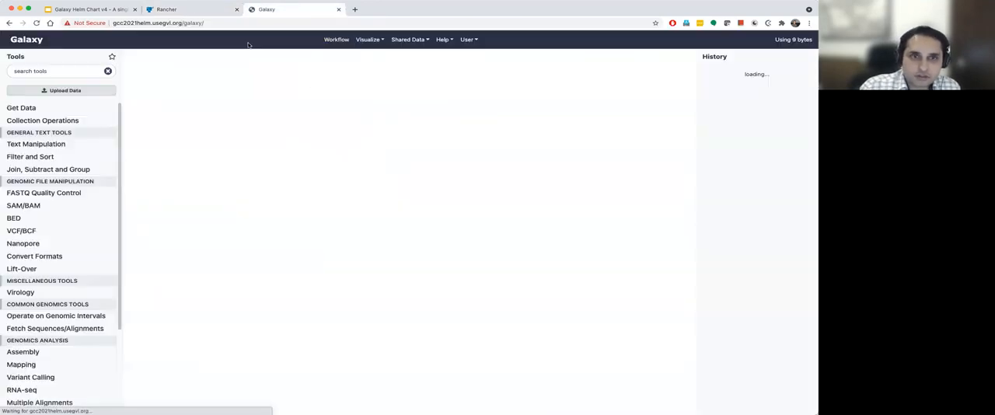
Delete the postgres-0 pod to force failover, and review postgres-1's leadership logs.
click(190, 8)
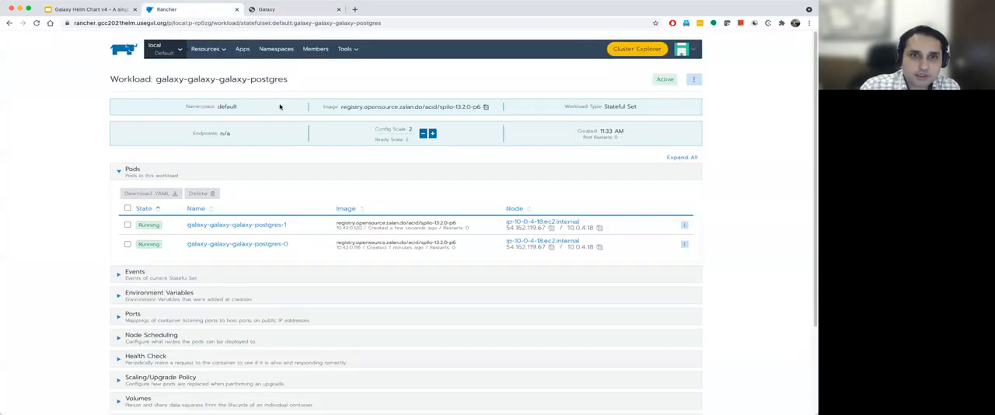
mouse_move(647, 262)
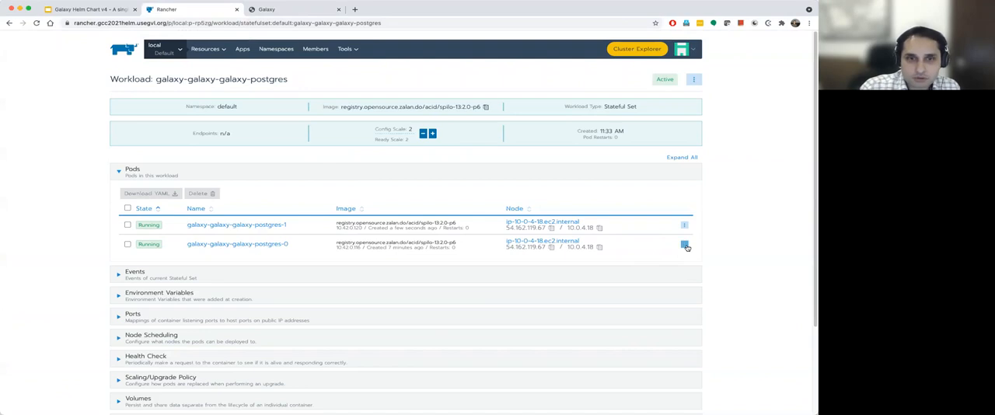
click(685, 245)
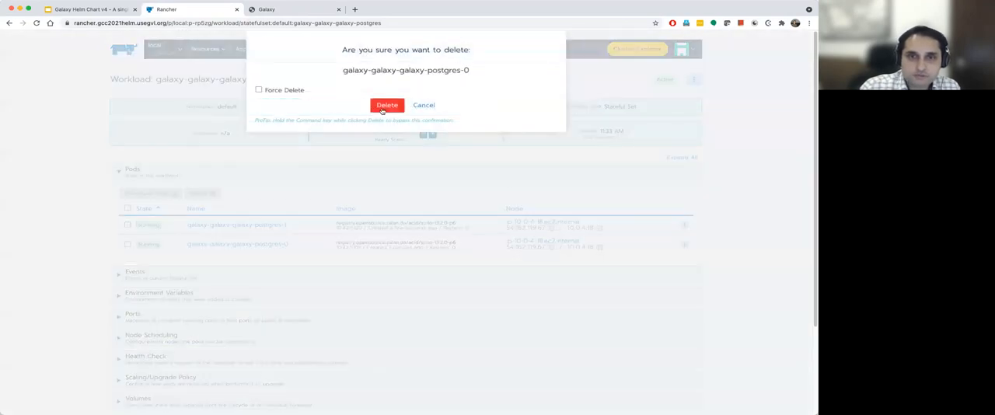
click(387, 105)
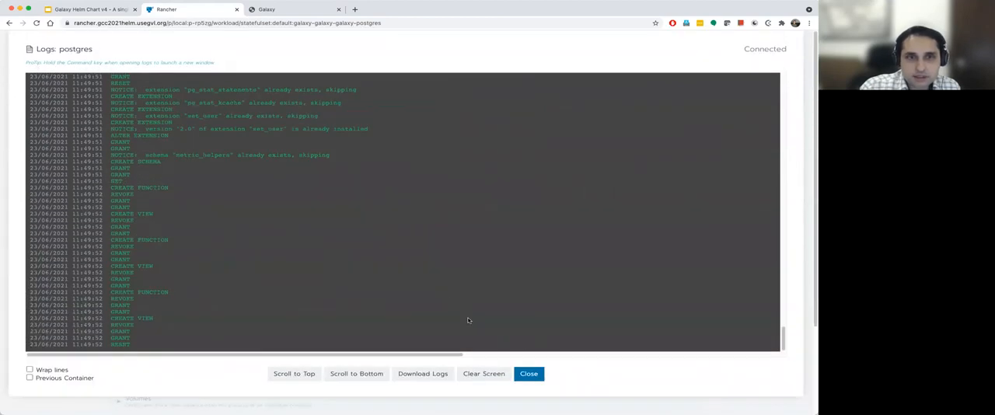
scroll(down, 3)
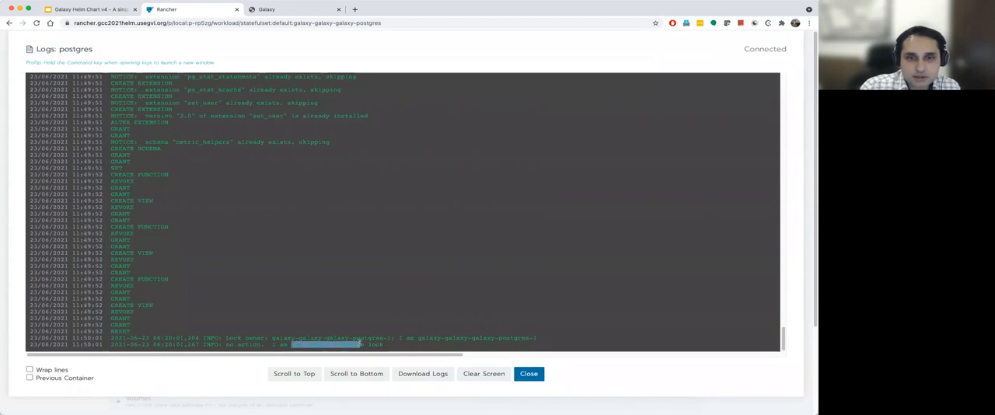
click(528, 373)
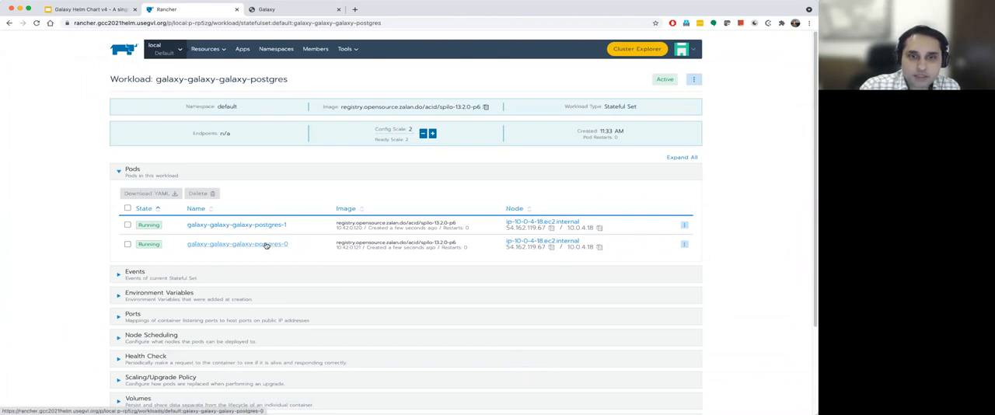
mouse_move(387, 125)
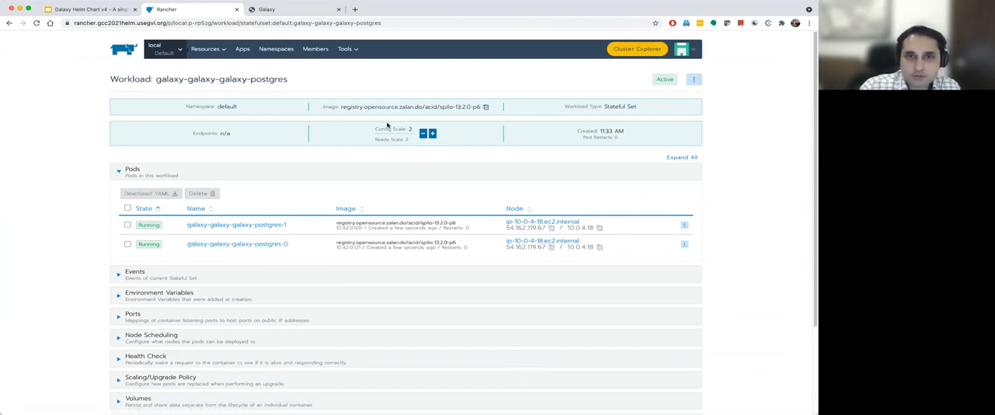
click(684, 244)
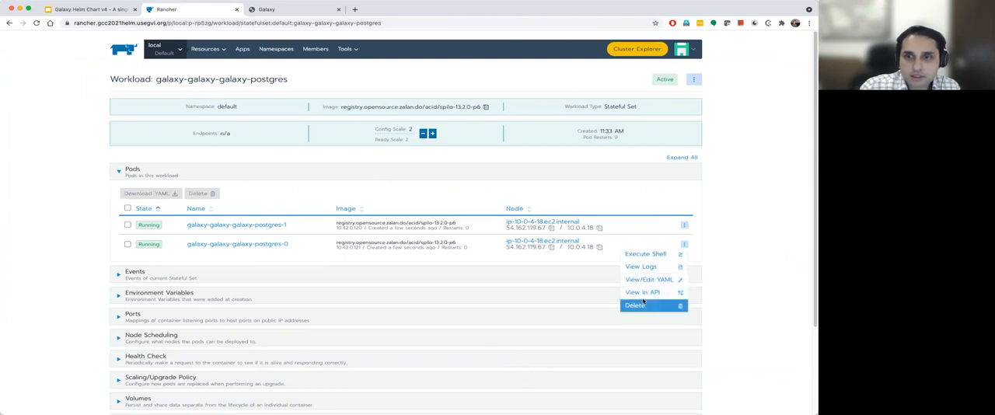
click(641, 267)
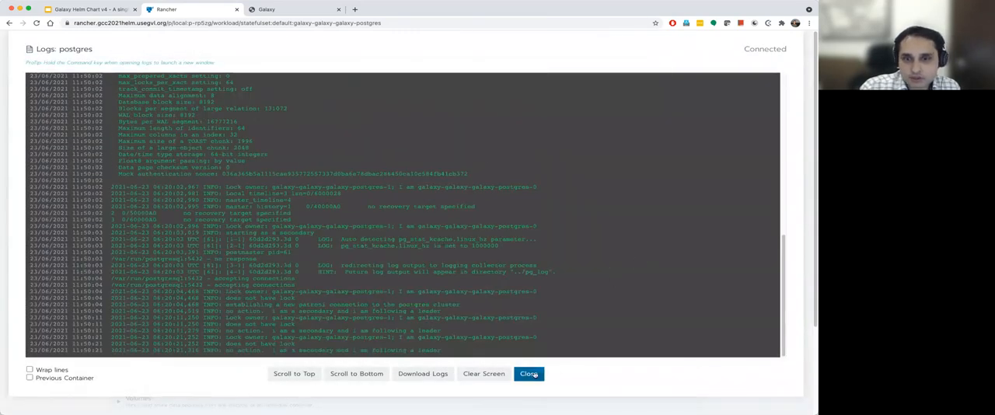
click(529, 374)
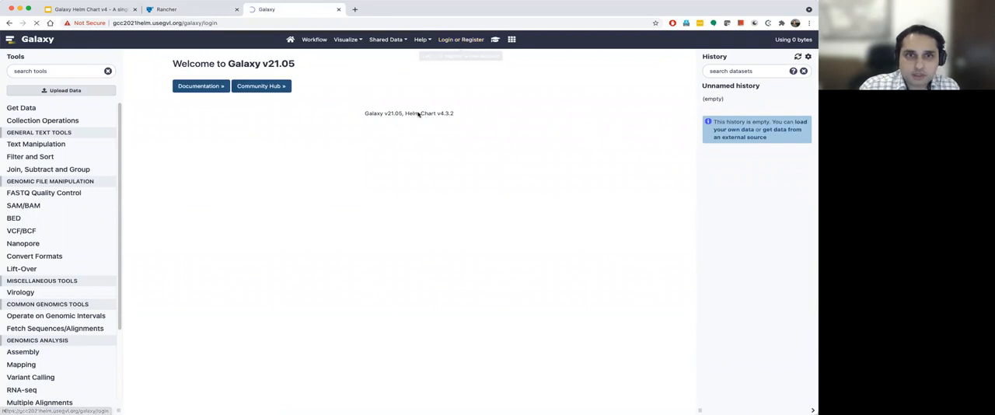
Enter the login name 'nuw' and password, and log in to Galaxy.
click(461, 40)
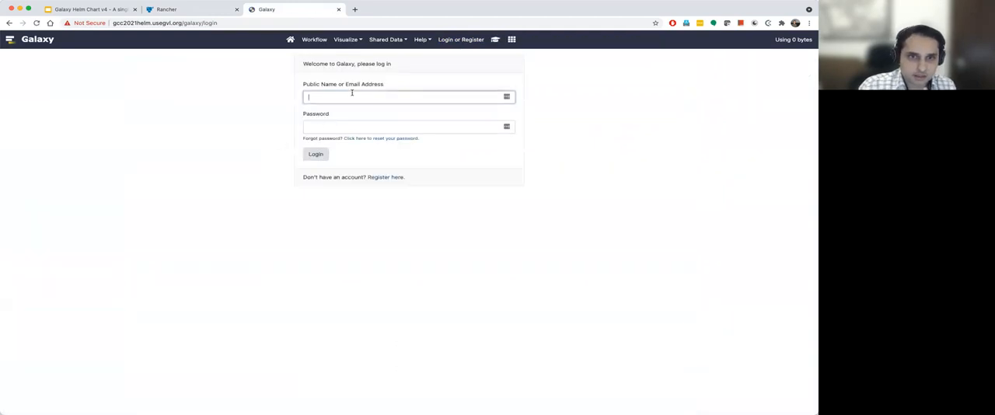
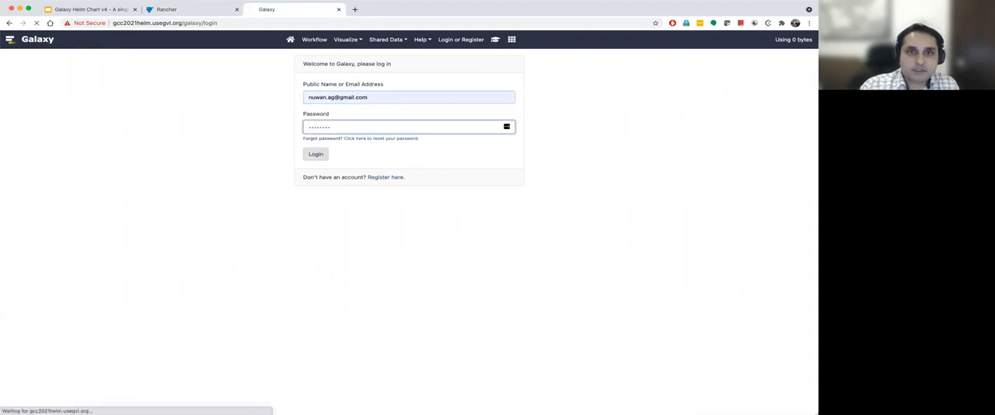
click(316, 154)
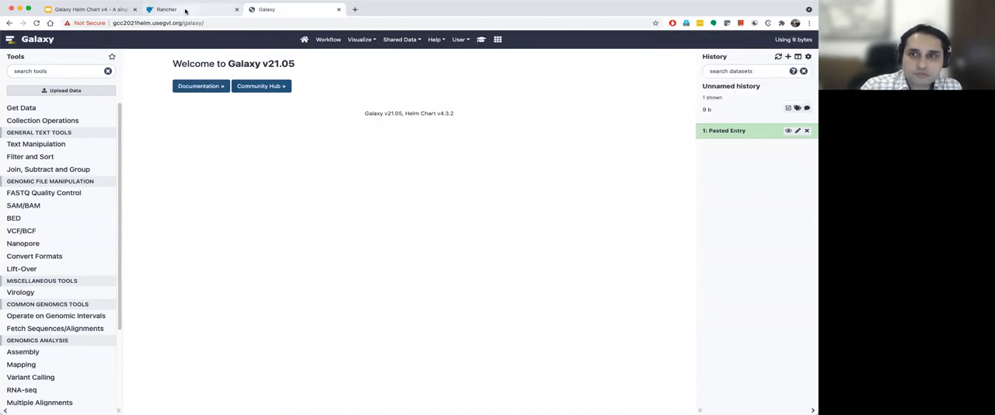
Scale the Postgres stateful set from 2 replicas down to 1 and close its logs.
click(191, 9)
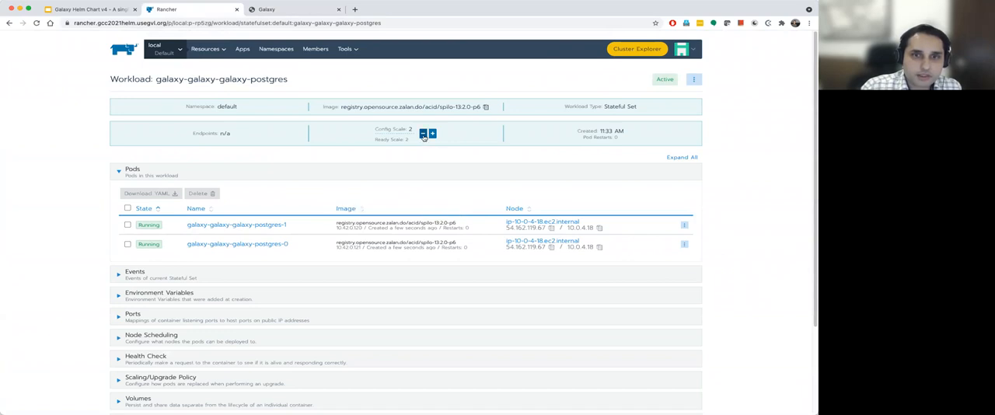
click(423, 133)
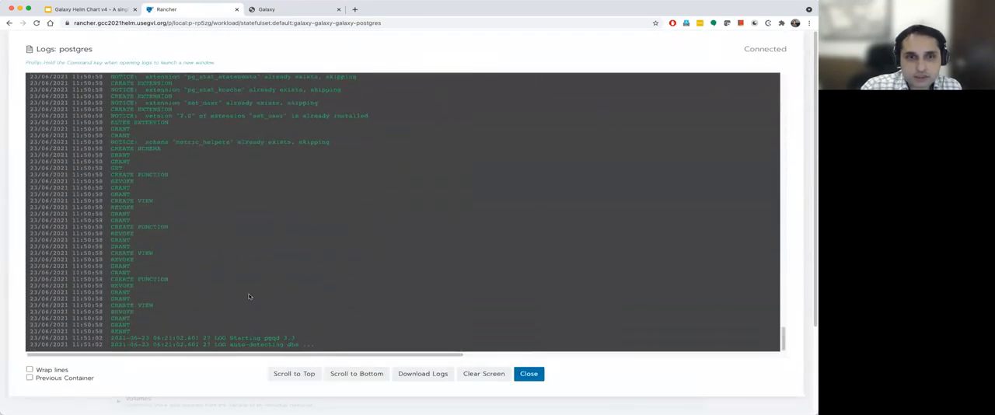
mouse_move(285, 306)
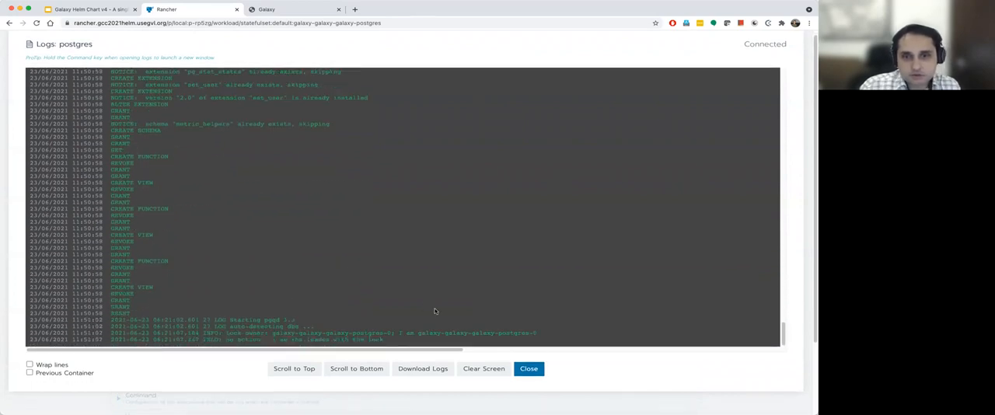
click(528, 369)
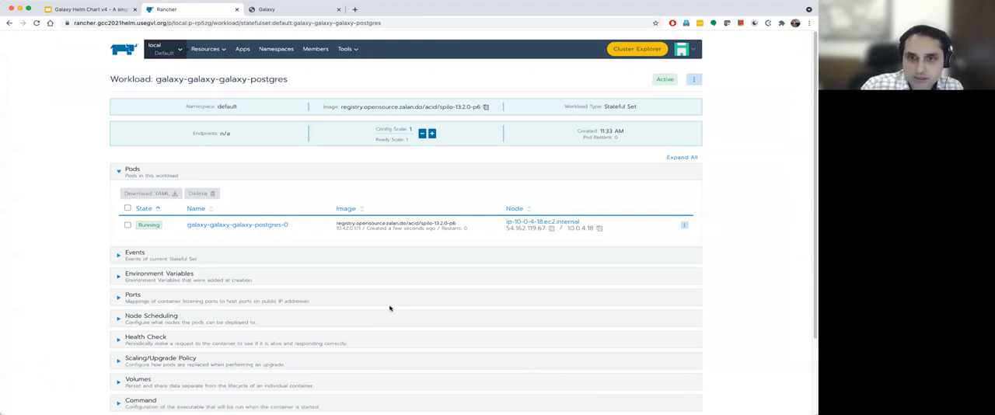
mouse_move(374, 274)
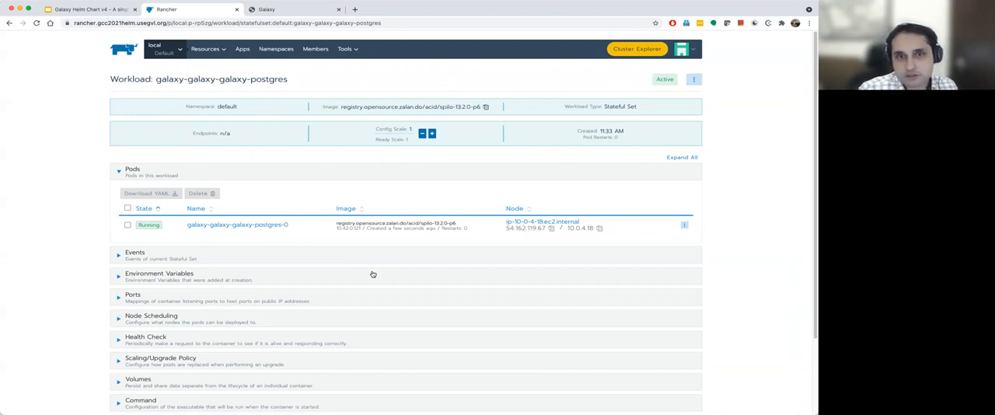
mouse_move(363, 291)
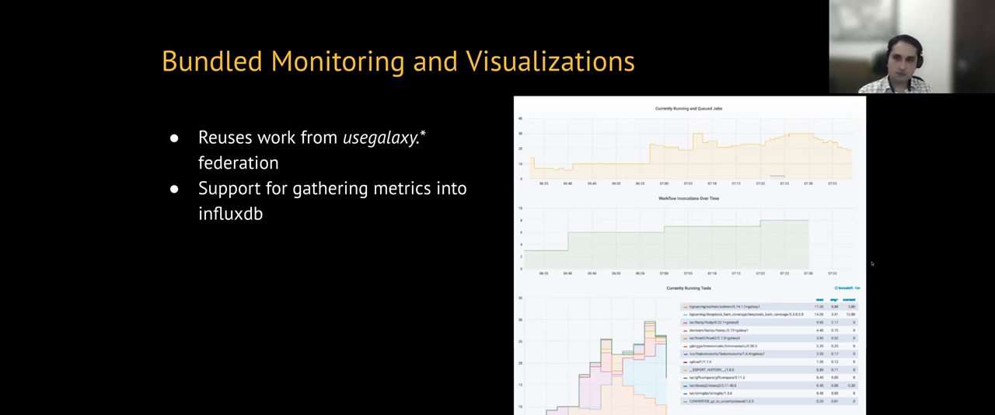
Advance to the 'Increased robustness and quality control' slide on GitHub Actions linting, testing, packaging.
key(Right)
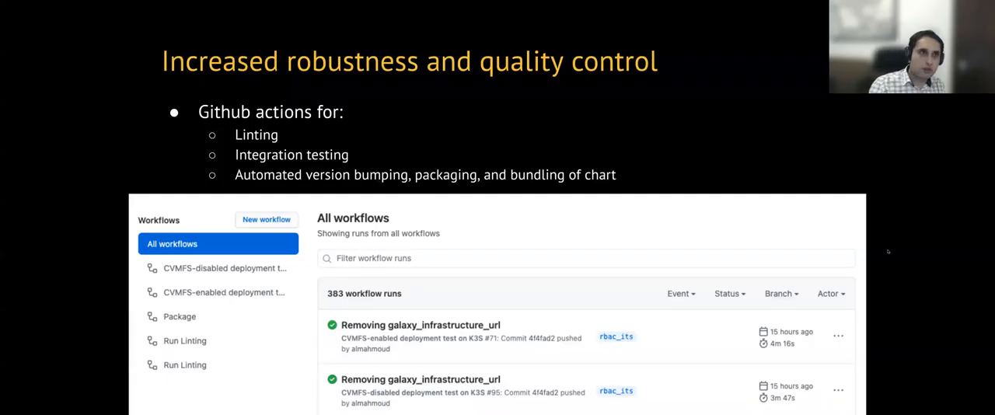